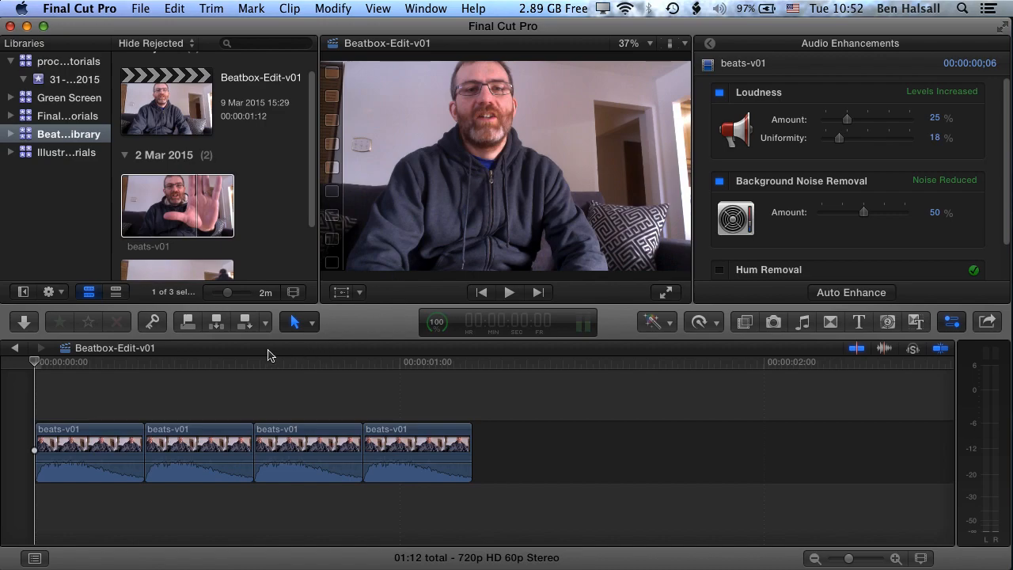
- Deselect the timeline clips and select beats-v01 in the browser, ready to append it after the four beat clips
click(291, 375)
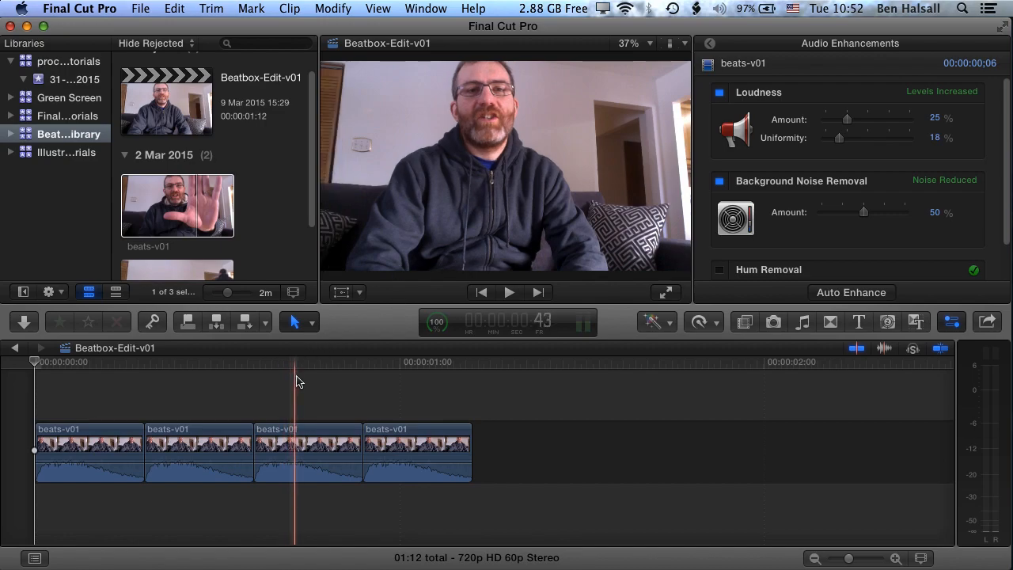
click(177, 205)
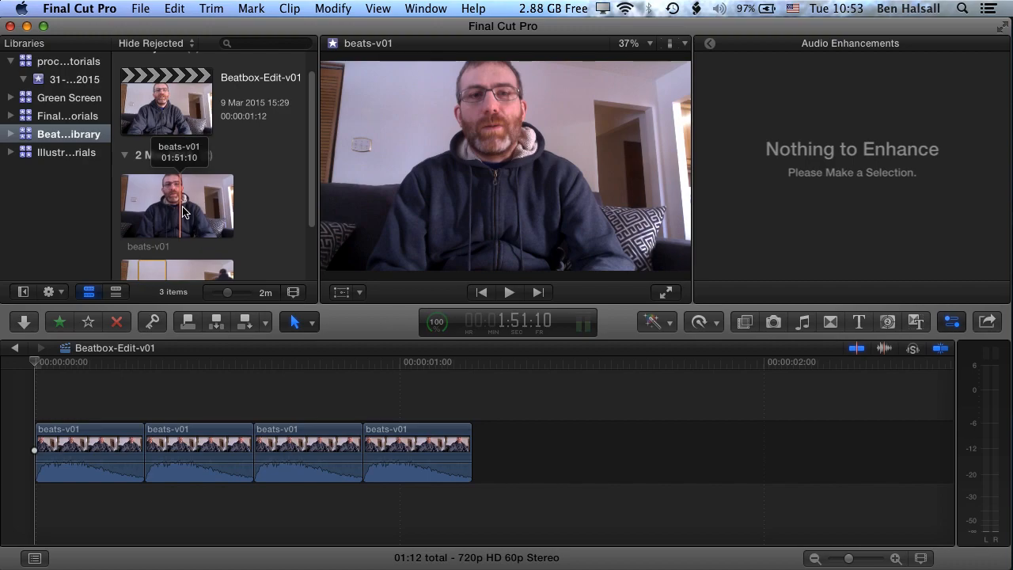
click(187, 202)
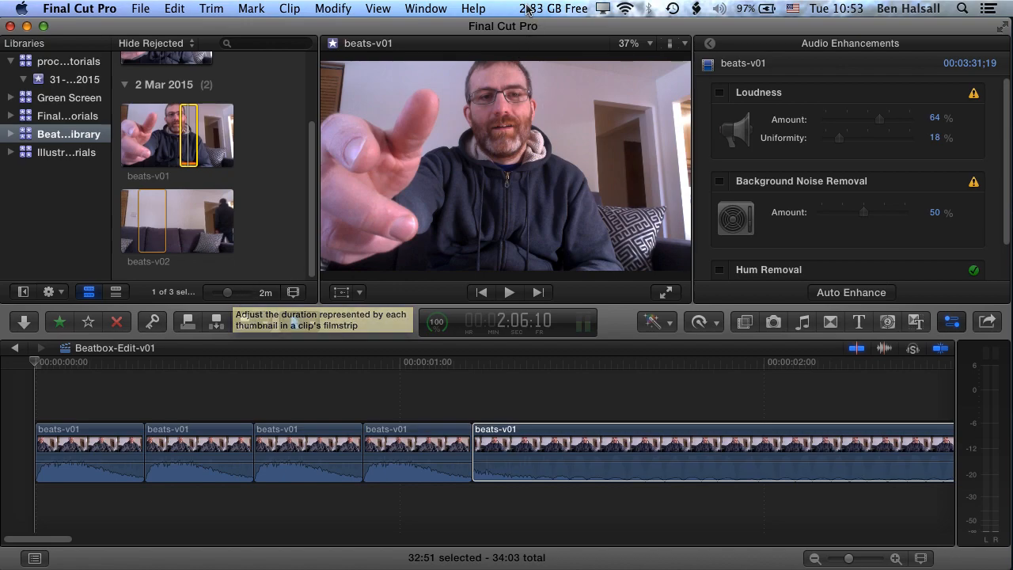
- Hide the Inspector via Window > Show/Hide Inspector, closing the Audio Enhancements pane
click(426, 9)
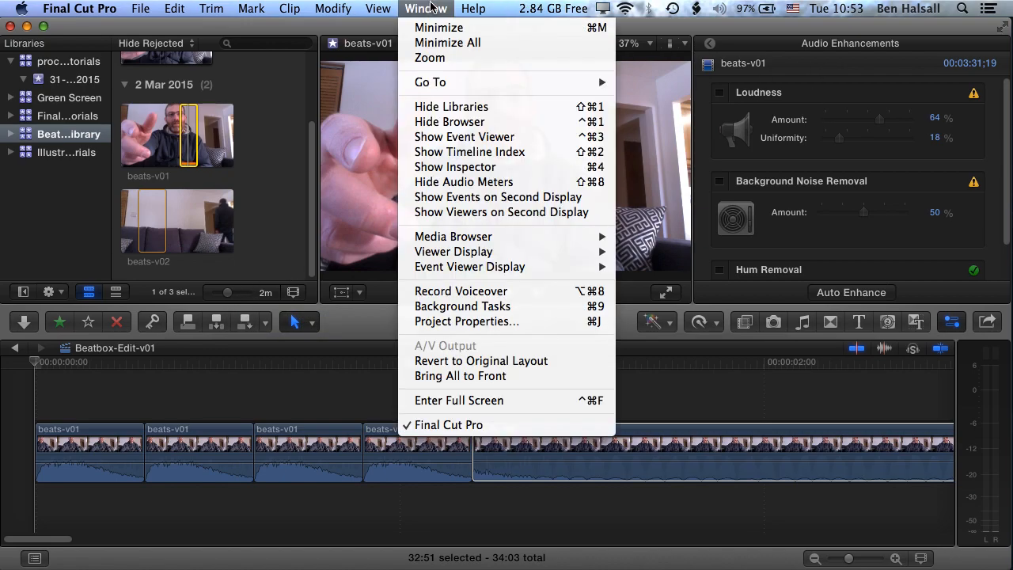
mouse_move(456, 166)
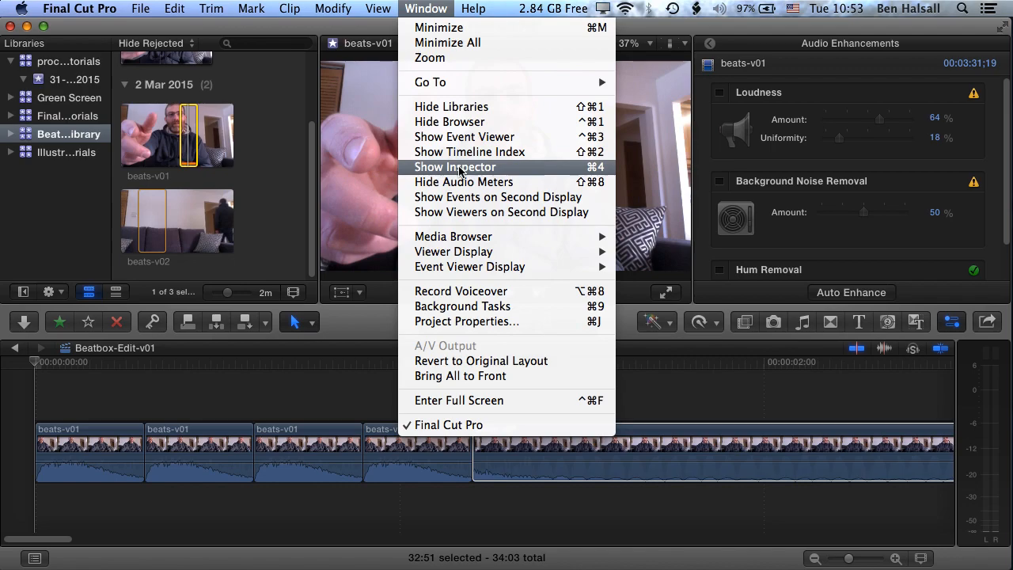
click(455, 166)
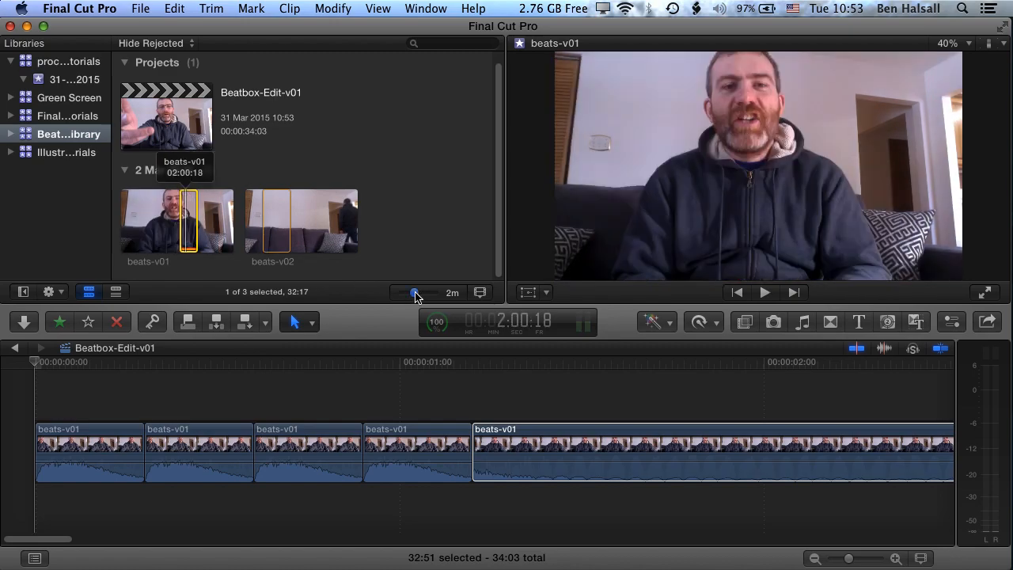
- Zoom the browser filmstrip from 2m to 2s per thumbnail for finer beat detail
drag(413, 293, 425, 293)
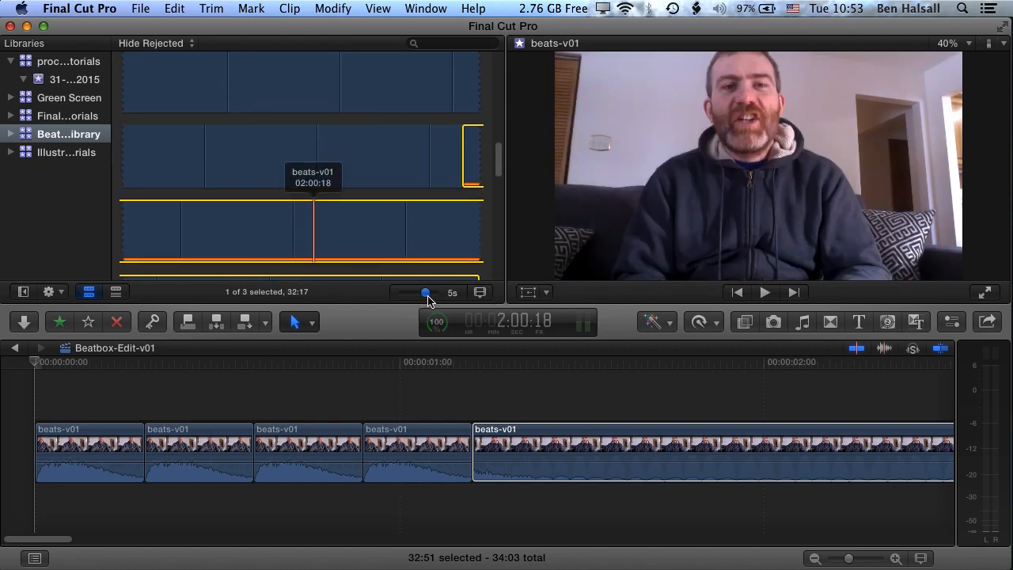
drag(425, 292, 417, 292)
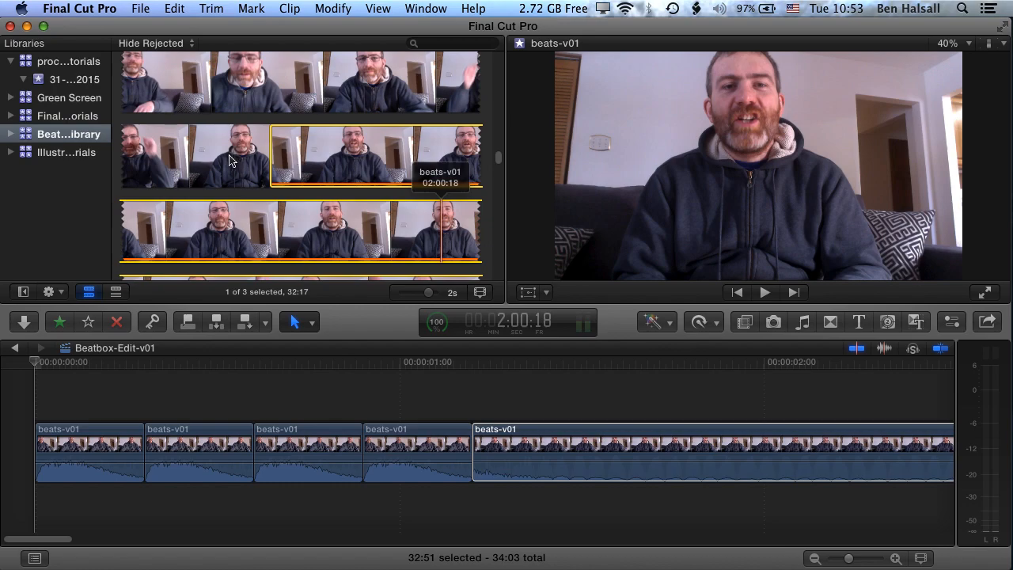
mouse_move(249, 174)
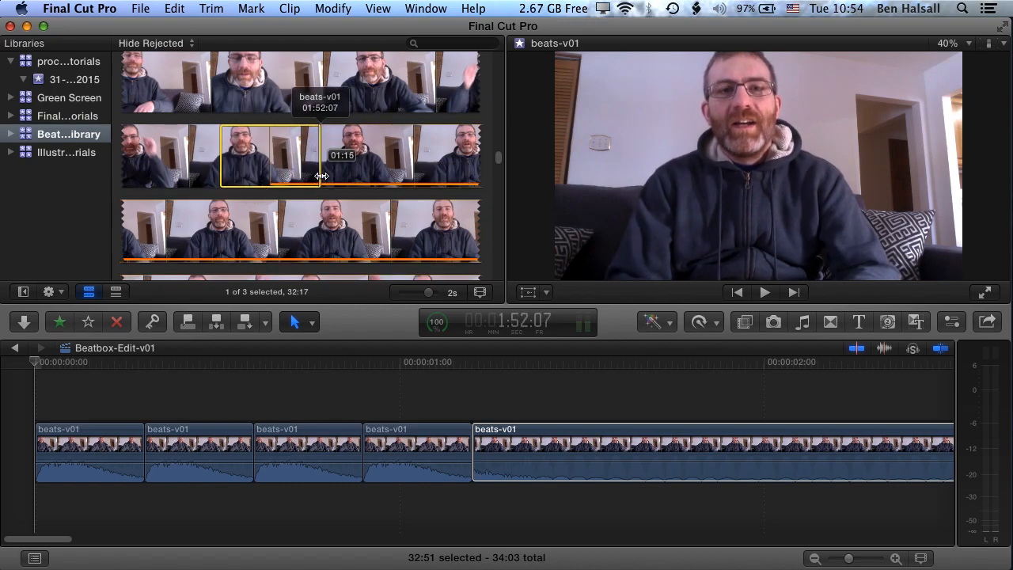
- Mark a two-second range around a beat near 1:52 in beats-v01, clearing and re-picking the spot
drag(321, 175, 369, 175)
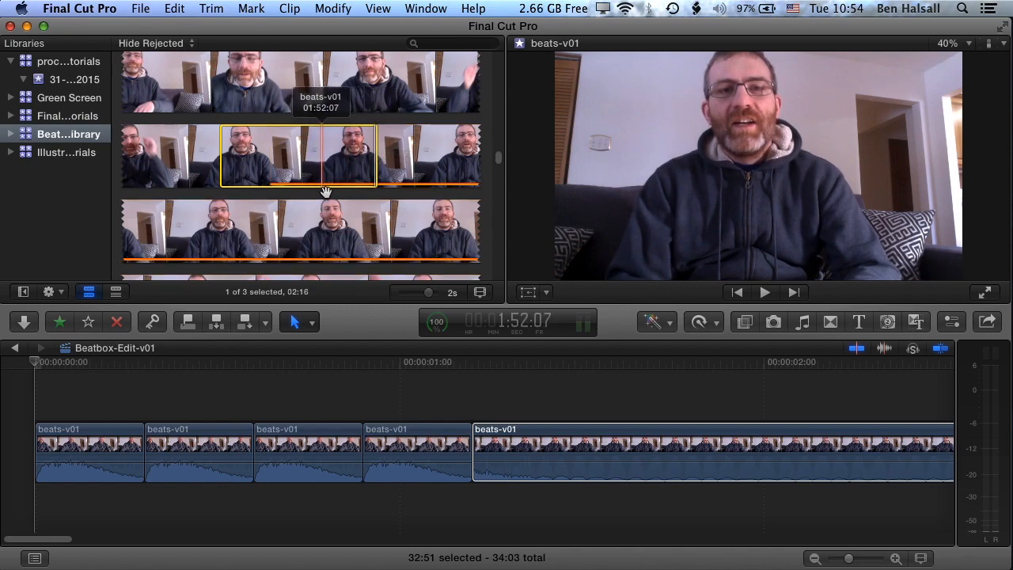
key(alt+x)
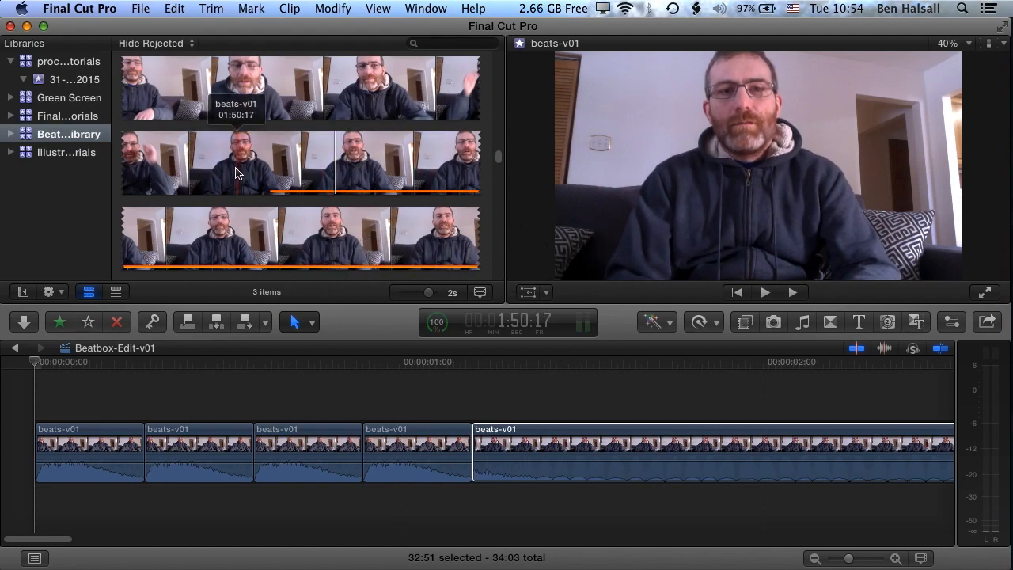
click(278, 164)
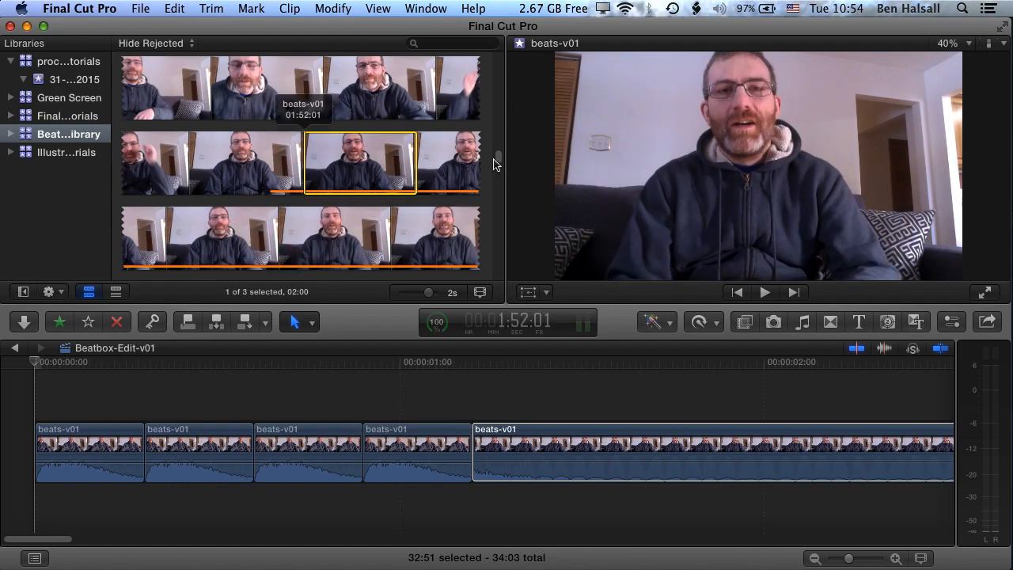
- Turn on Show Waveforms in Clip Appearance so the beats-v01 filmstrip displays audio
scroll(down, 3)
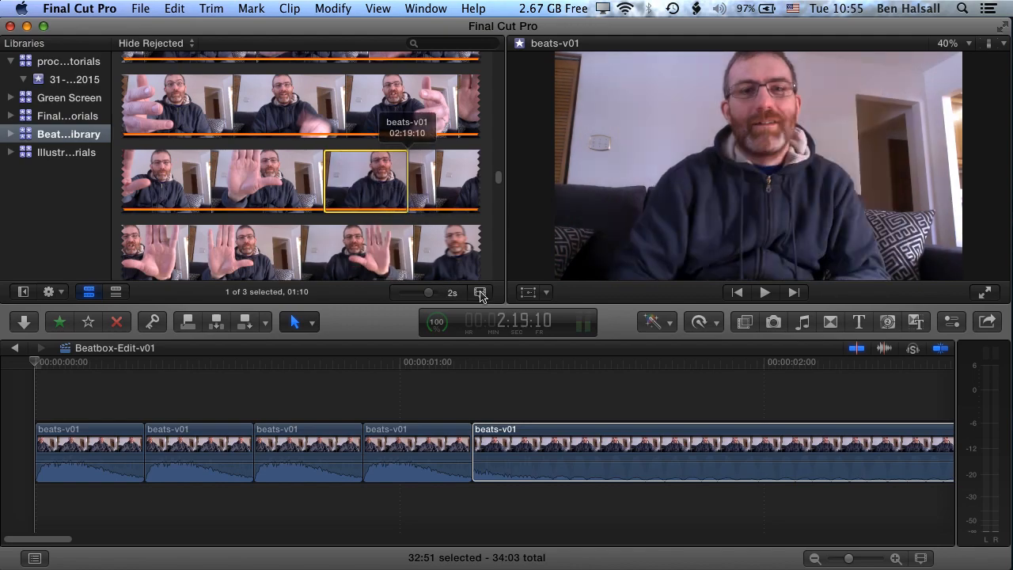
click(481, 292)
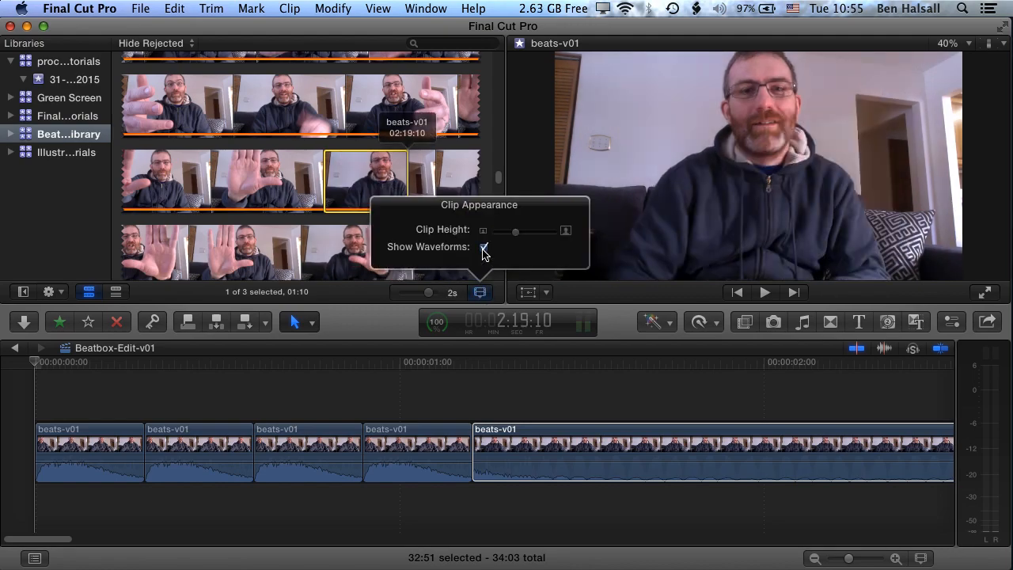
click(484, 246)
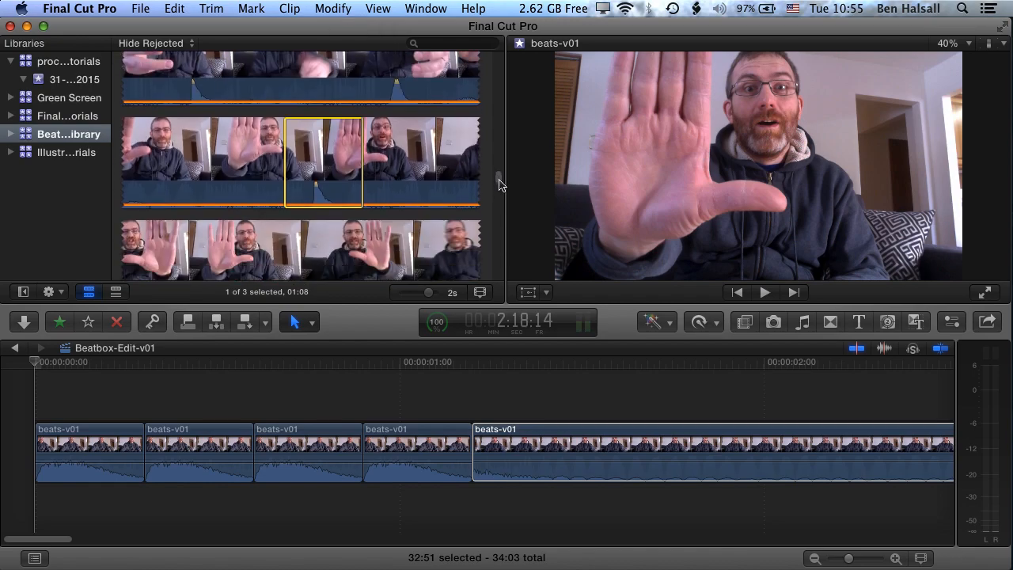
- Trim the long fifth clip down to one beat and append the marked beat range, leaving a four-second project
click(531, 456)
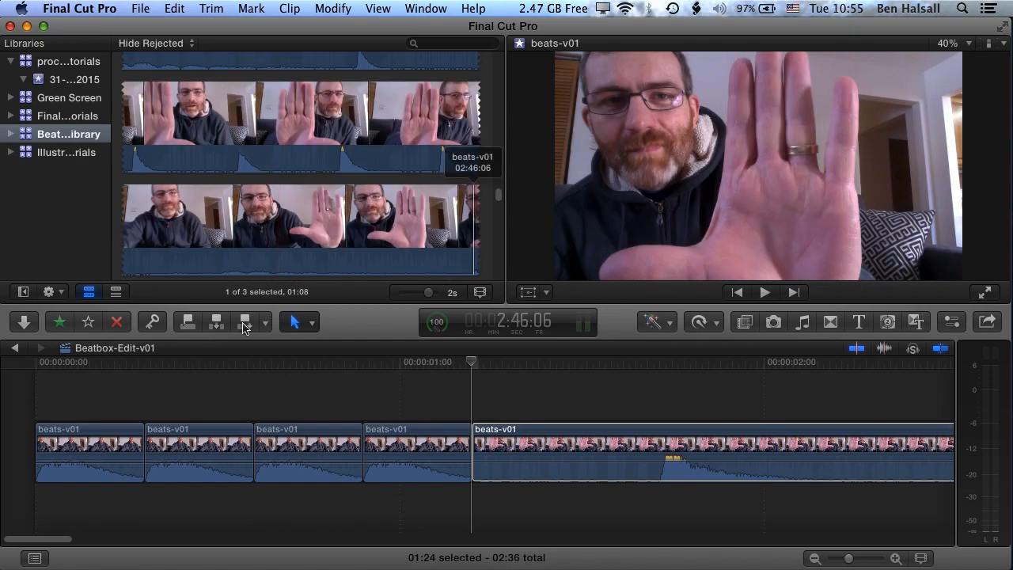
click(246, 322)
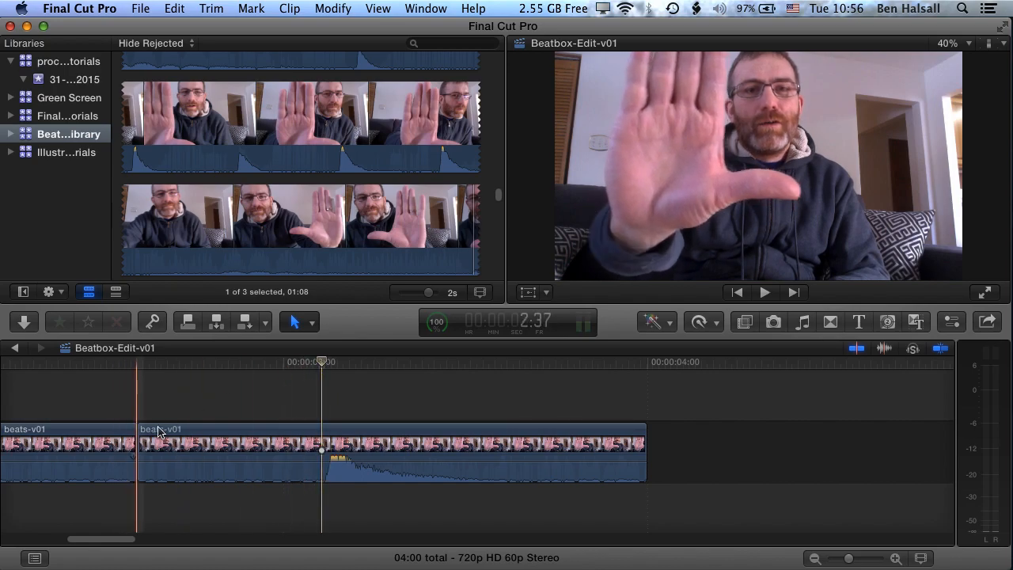
- Trim the last beats-v01 clip's start toward its beat, bringing the project to 3:30, and park the playhead there
drag(320, 451, 220, 451)
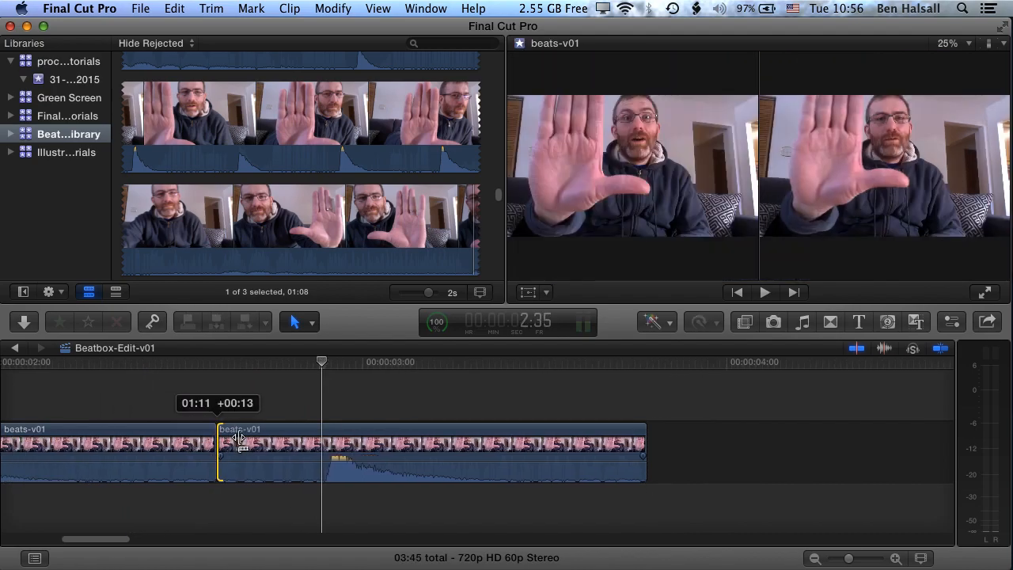
drag(240, 443, 321, 443)
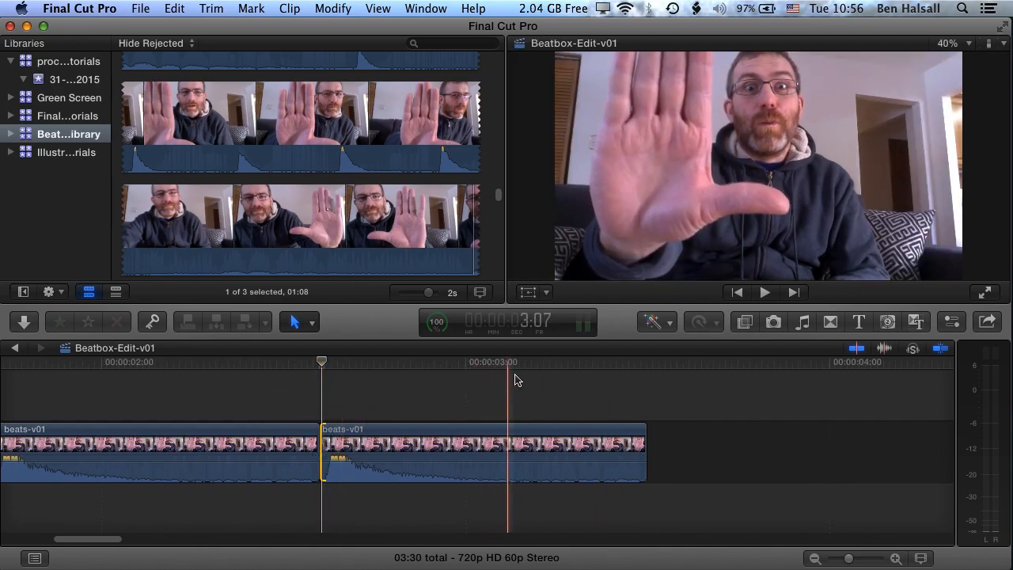
click(322, 361)
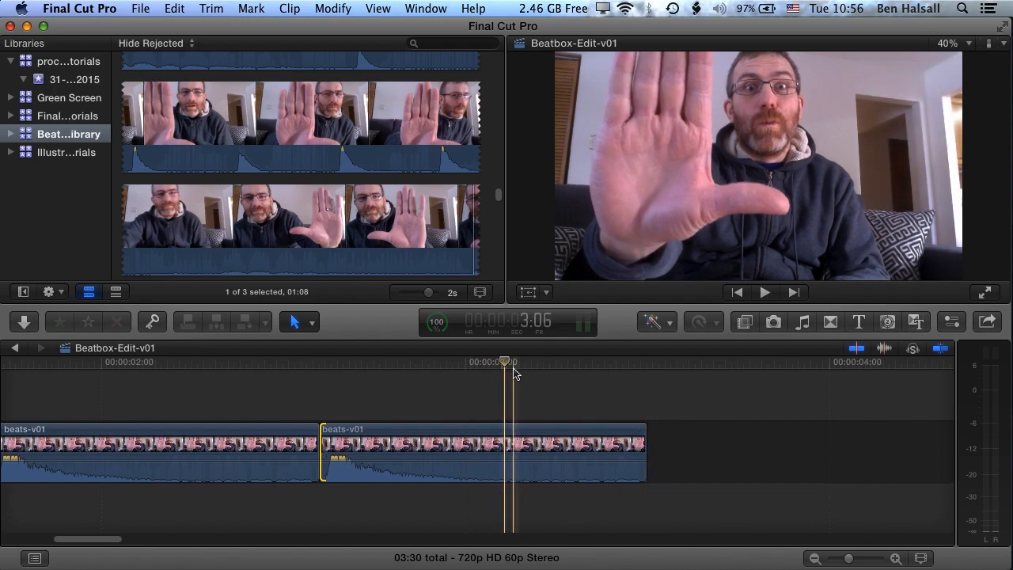
- Step frame by frame across the last cut, play it back and stop at the edit, ending at 2:59 total
key(Left)
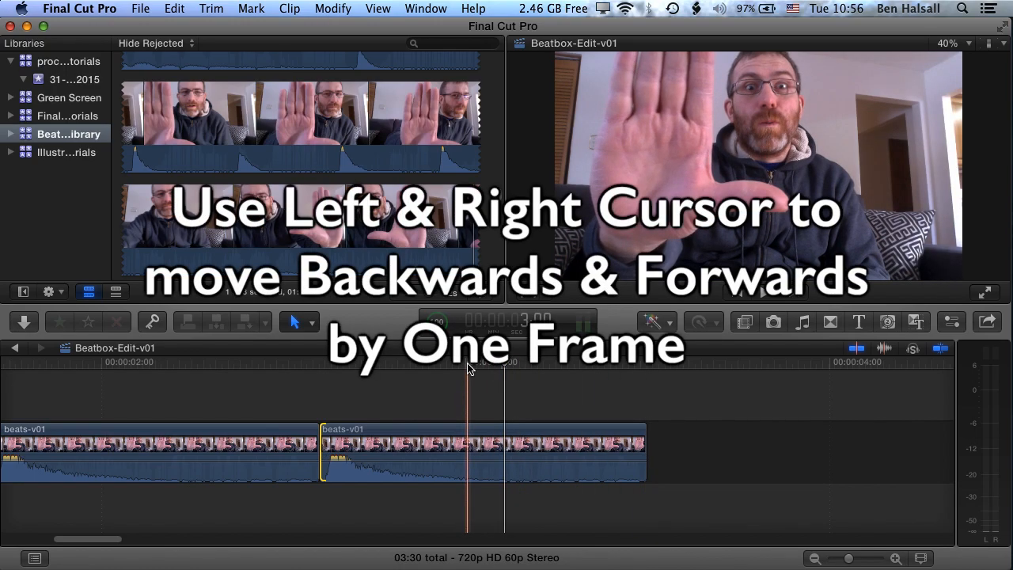
key(right)
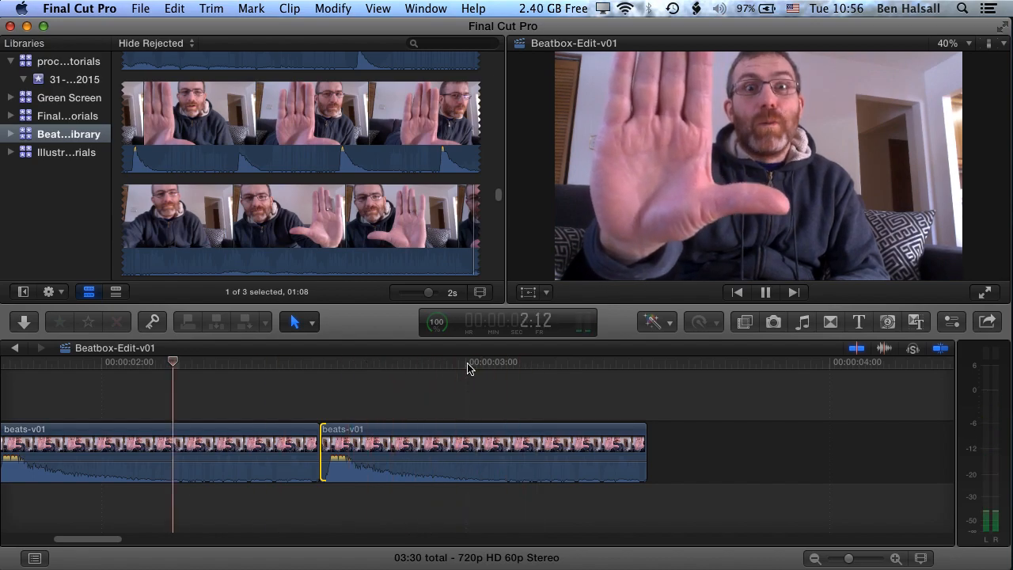
click(764, 292)
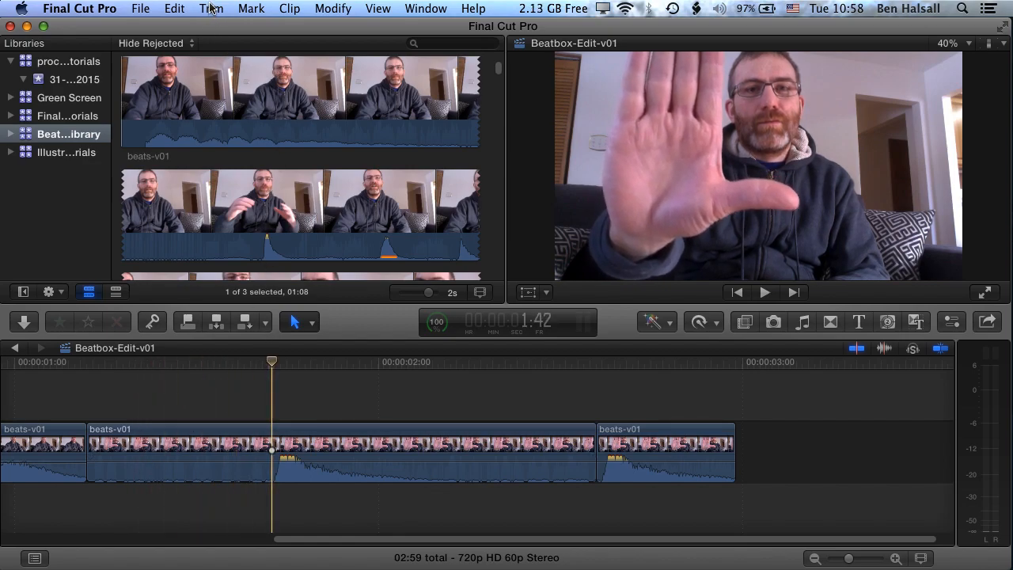
- Trim the dead space before each beat to the playhead with Trim Start, leaving five clips and a 1:57 project
click(210, 8)
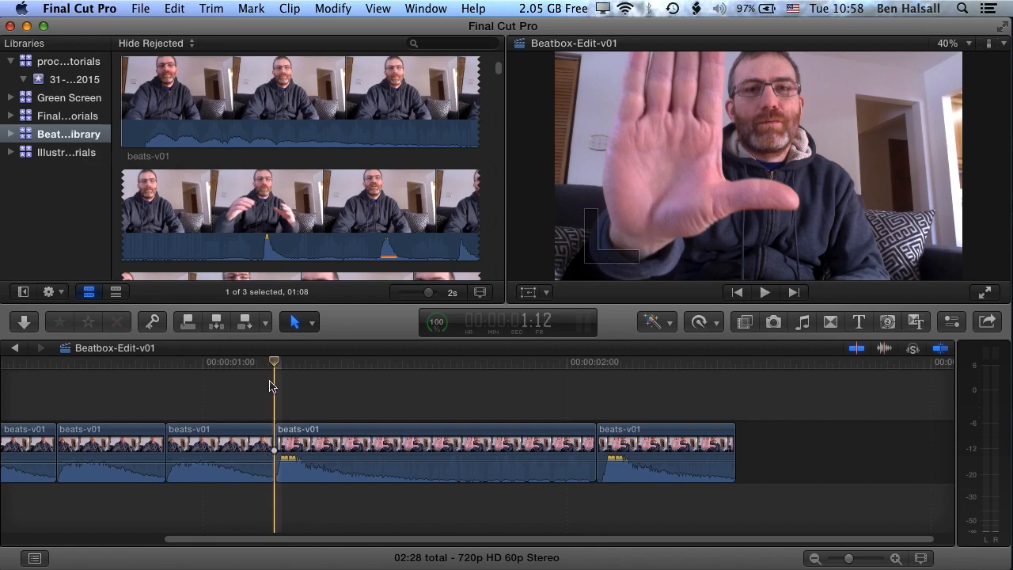
mouse_move(283, 369)
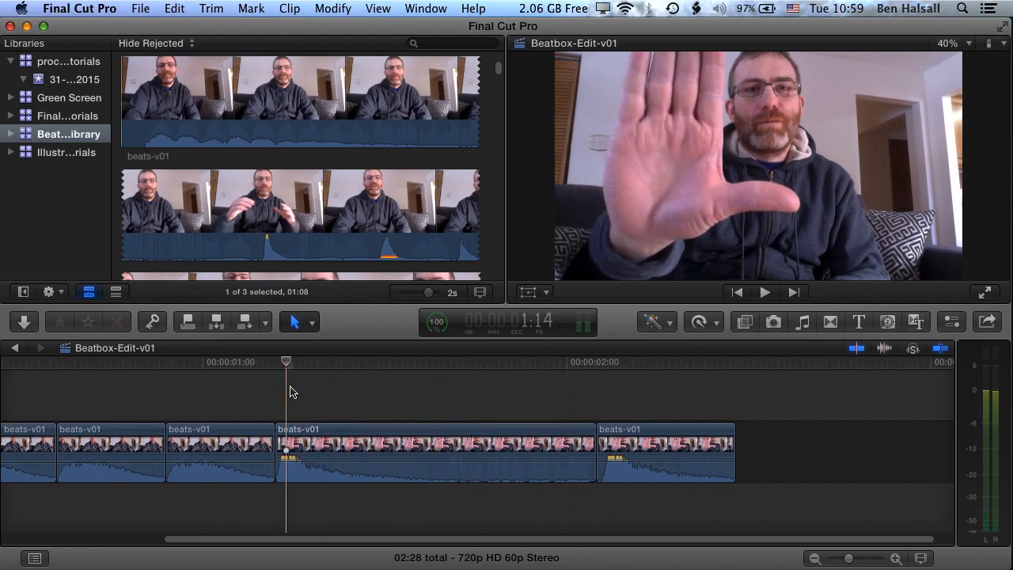
key(l)
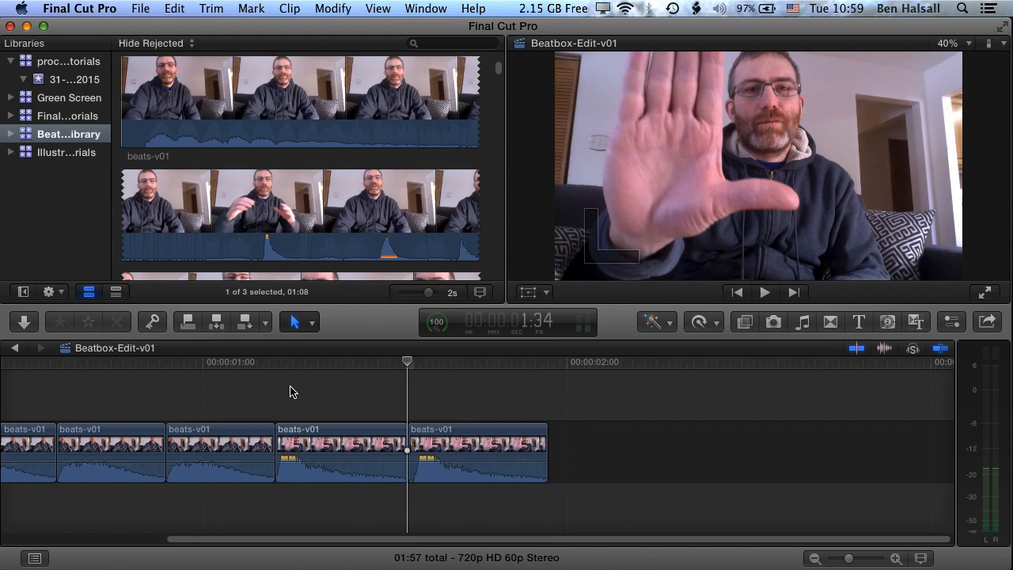
mouse_move(334, 218)
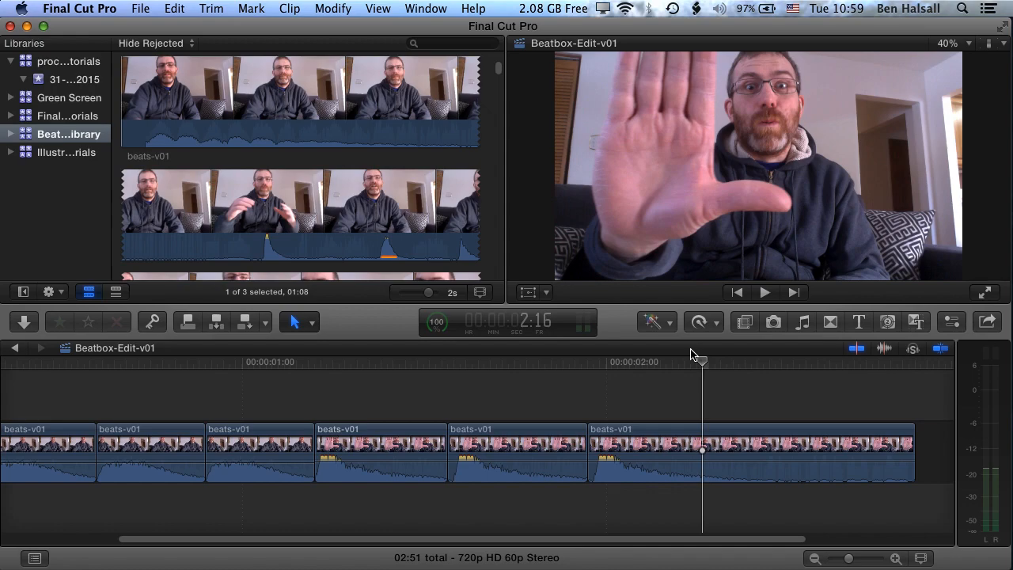
- Position the playhead on the next beat in the newly appended sixth beats-v01 clip, project at 3:10
click(808, 451)
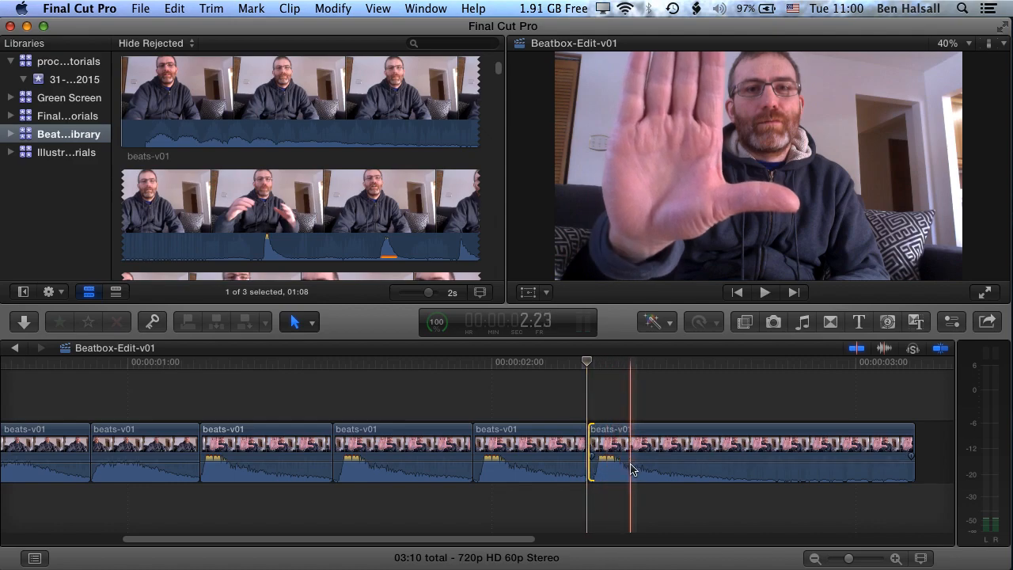
- Condense the browser filmstrips from 2s toward 1m so beats-v02 shows below beats-v01
drag(430, 292, 425, 292)
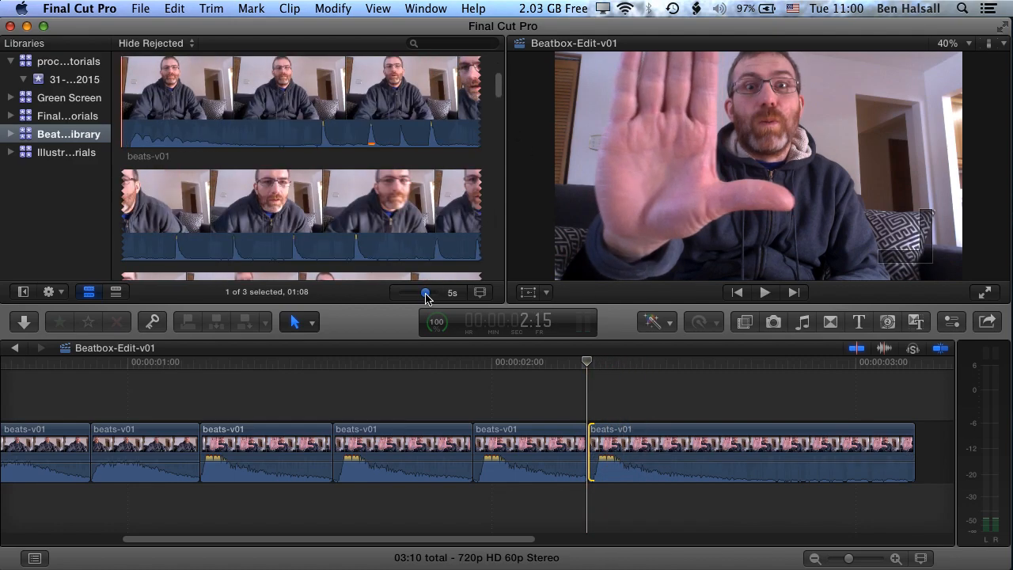
drag(426, 293, 417, 293)
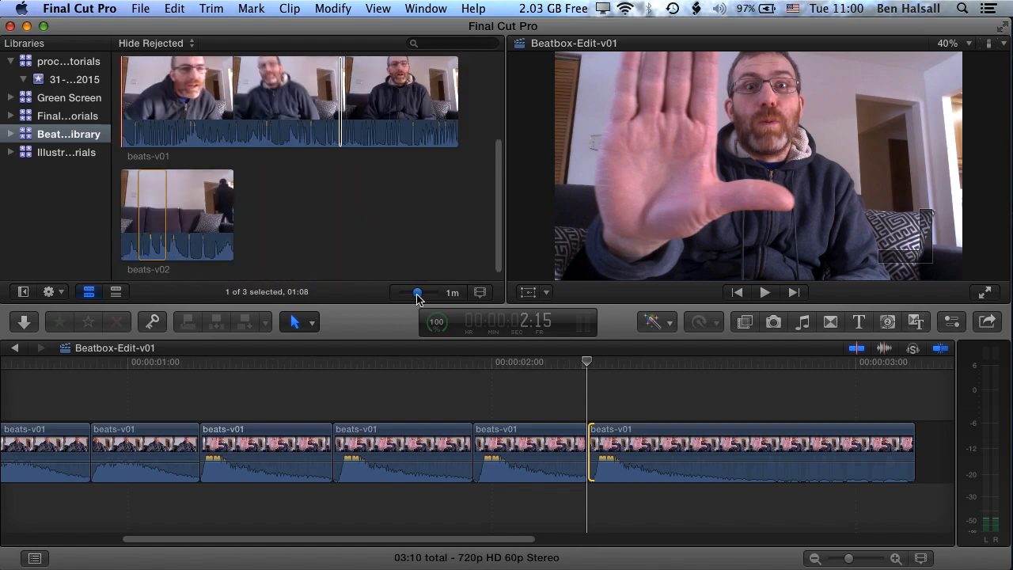